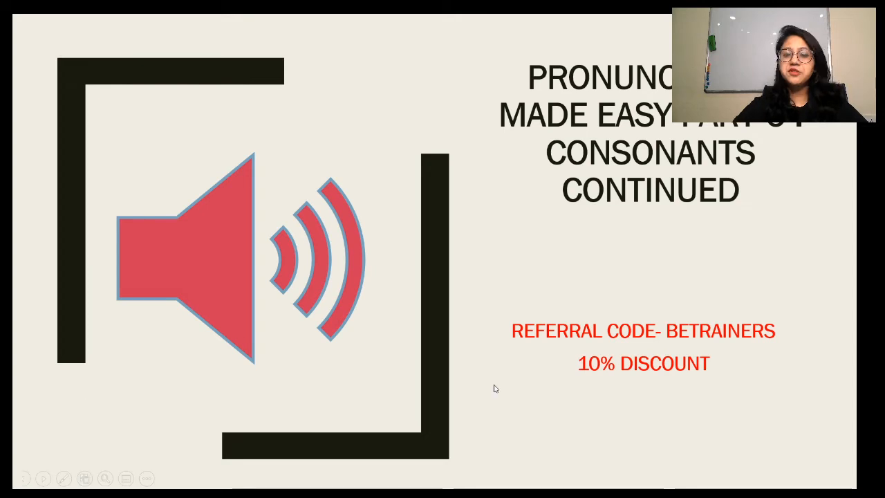
Advance the slideshow to the IELTS subscription pricing slide with 3-month and 12-month plans
click(63, 479)
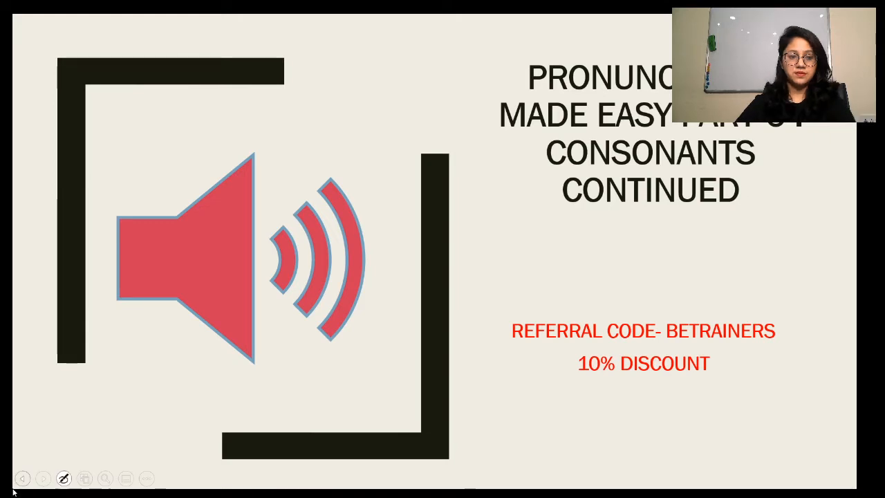
drag(671, 335, 795, 334)
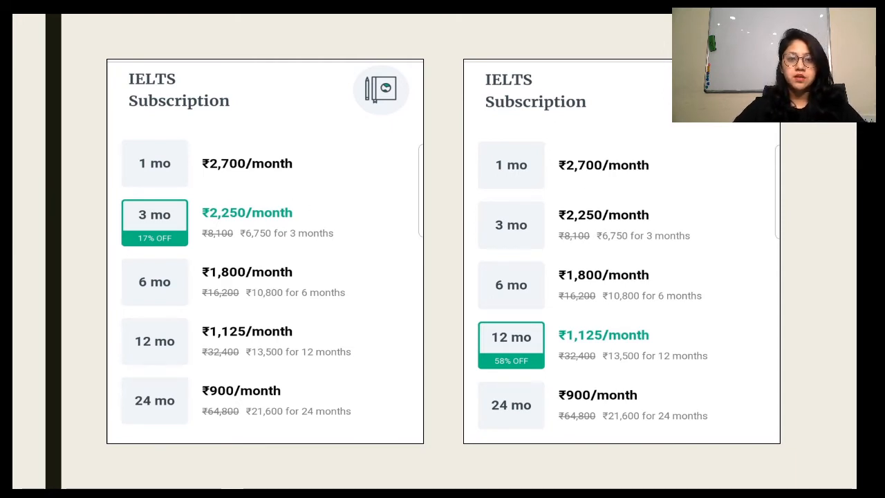
drag(234, 191, 374, 158)
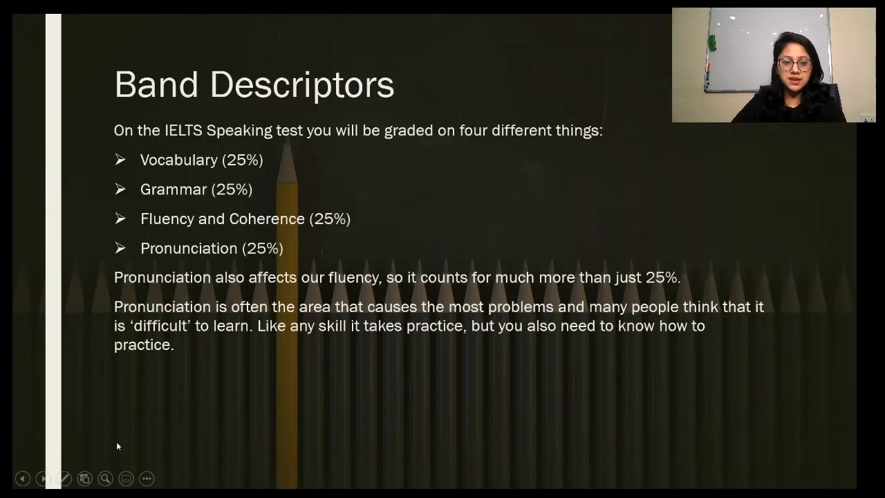
mouse_move(648, 16)
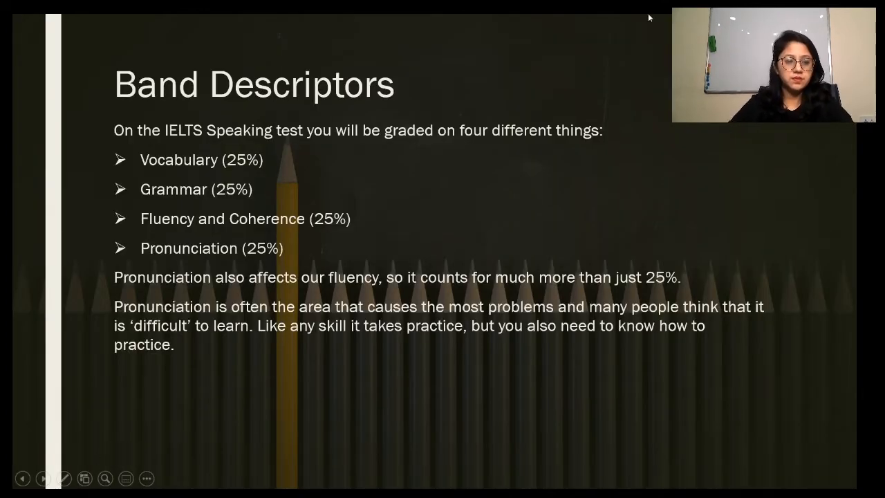
click(64, 478)
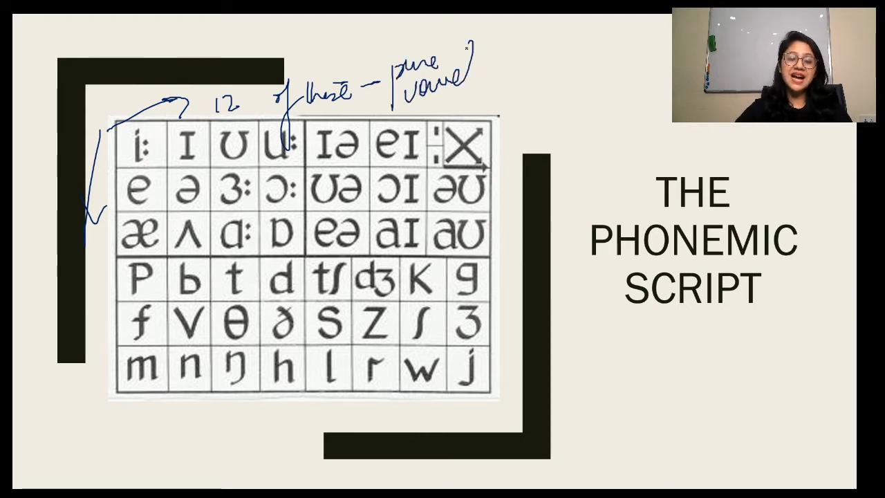
Advance from the annotated phonemic chart to the Consonants slide
key(Right)
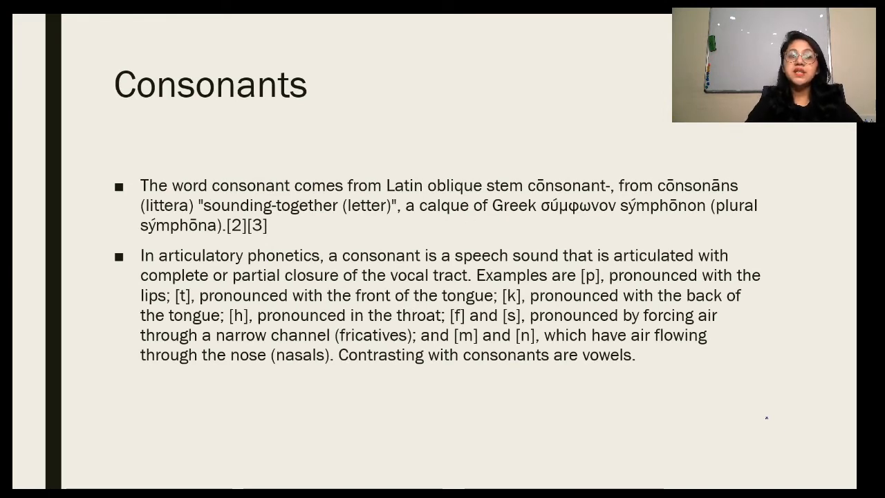
mouse_move(327, 465)
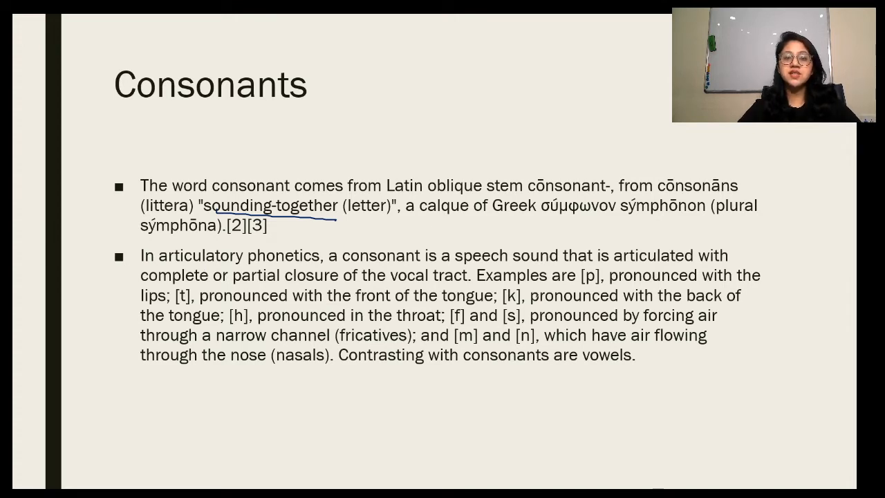
Underline 'sounding-together' and the articulation phrases in the Consonants definitions
drag(522, 266, 692, 262)
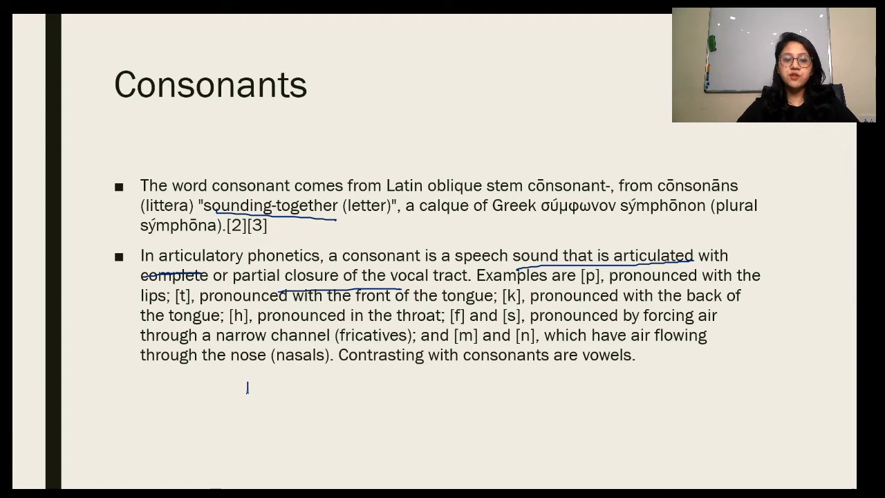
drag(246, 376, 264, 413)
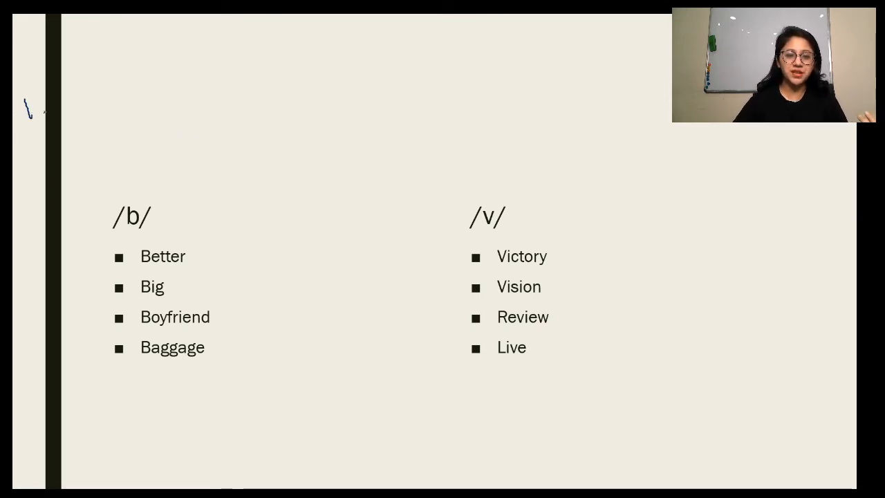
Handwrite two extra /b/ example words beneath the Baggage bullet
drag(149, 387, 204, 398)
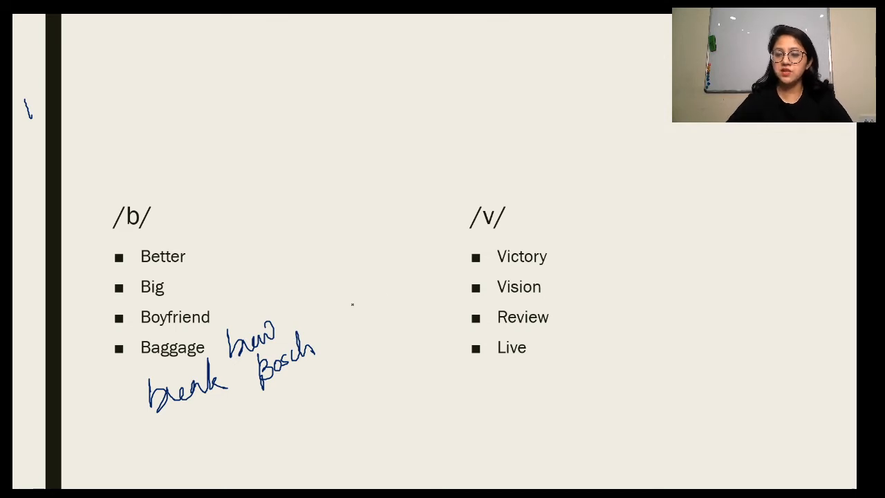
drag(205, 266, 204, 291)
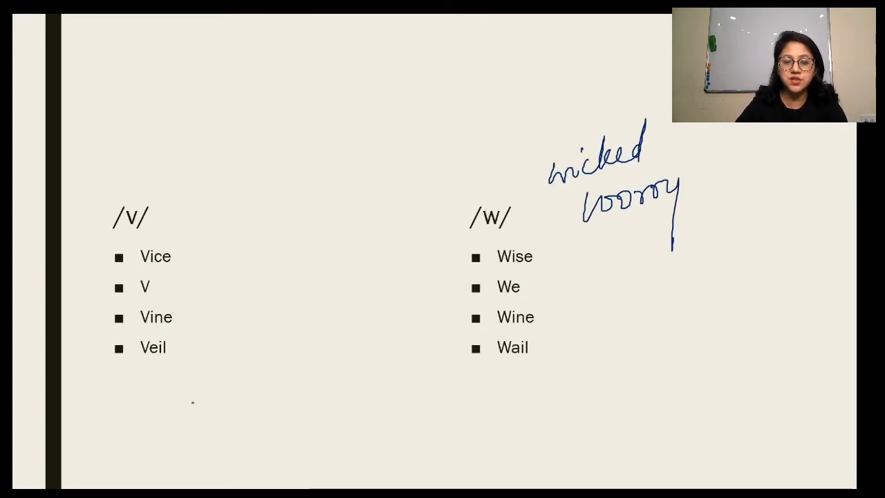
Handwrite 'view' under Veil in the /v/ column, with an extra stroke beside it
drag(108, 398, 131, 384)
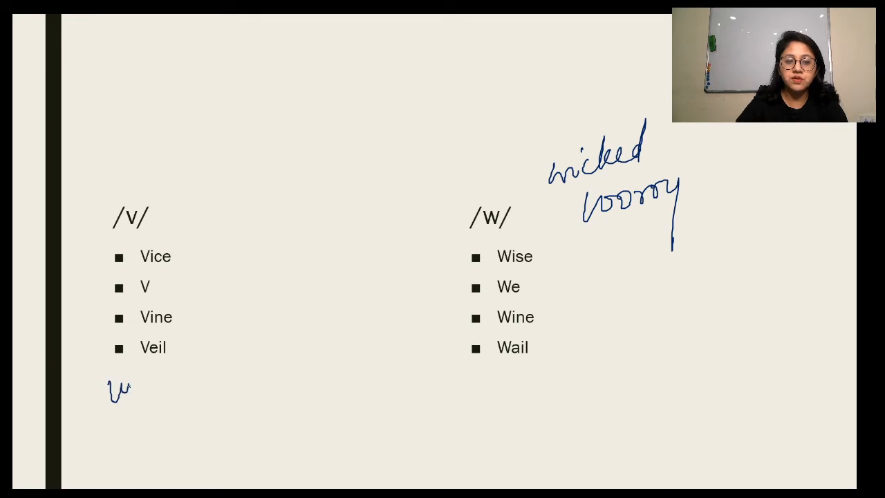
drag(122, 387, 169, 388)
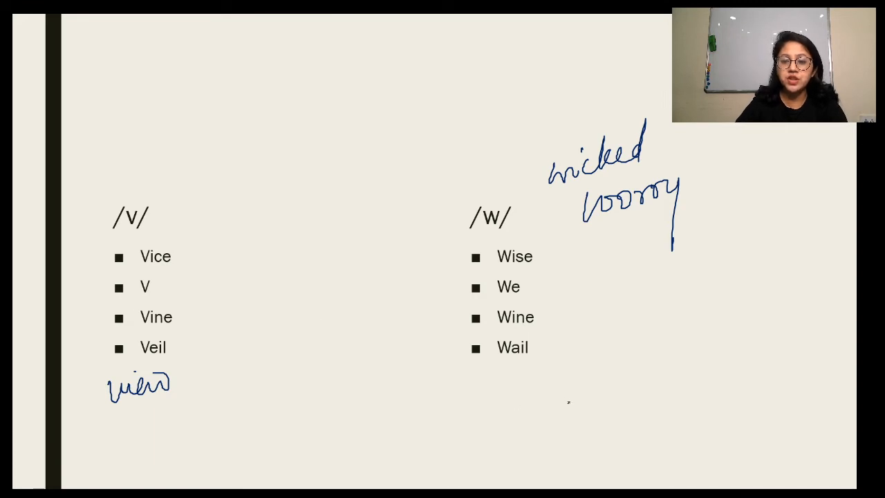
drag(501, 371, 564, 373)
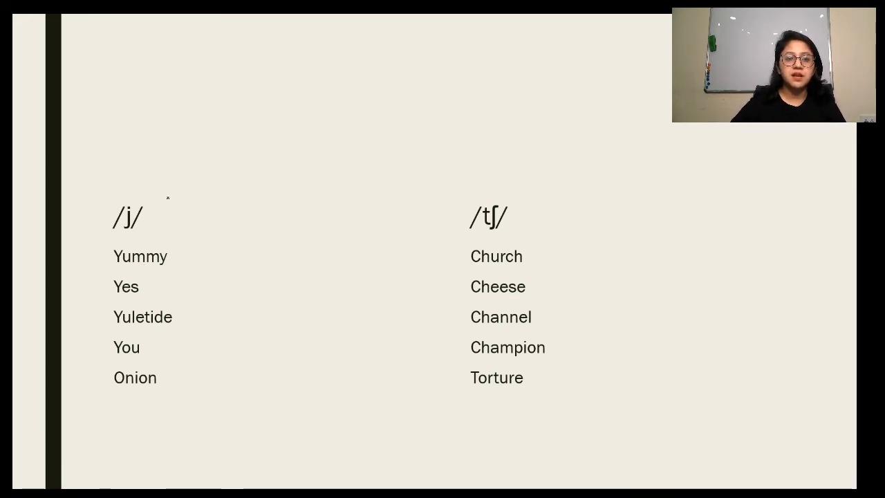
Write 'ya' above /j/, tick the /j/ words and add 'yellow' as an example
drag(163, 186, 277, 169)
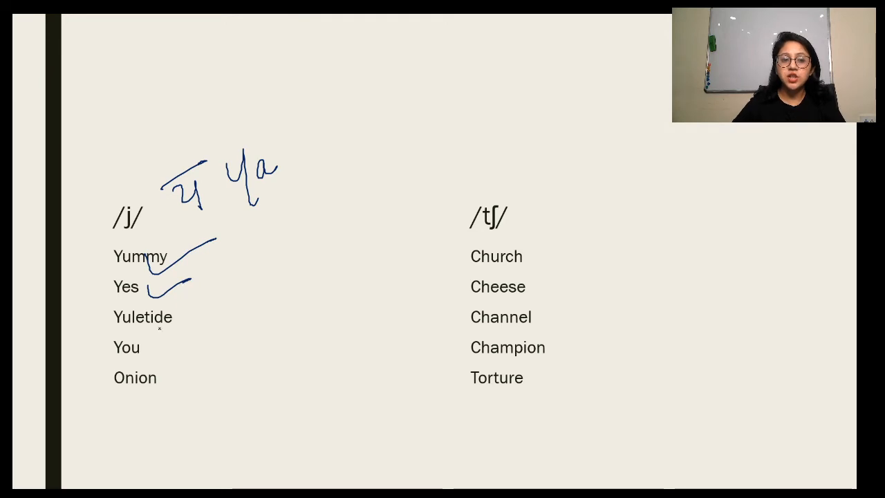
drag(173, 329, 193, 352)
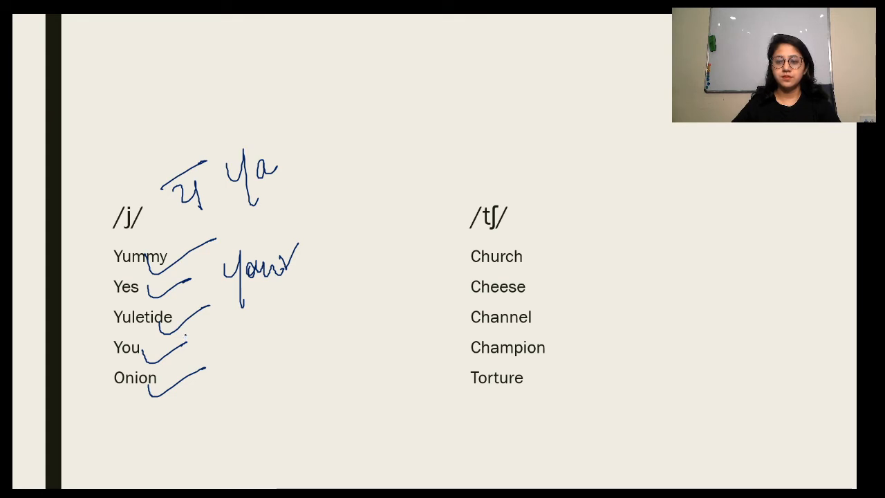
drag(238, 297, 274, 339)
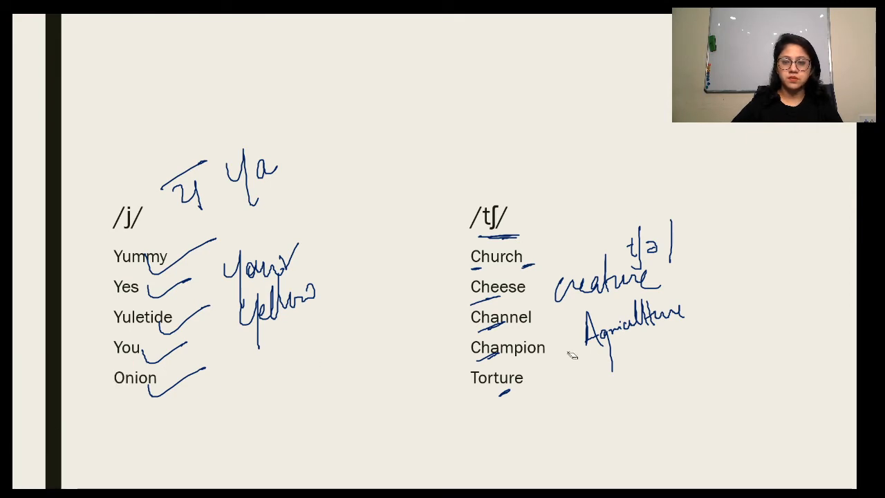
Move on from the annotated /j/ and /tʃ/ slide to the /s/ versus /ʃ/ slide
click(63, 479)
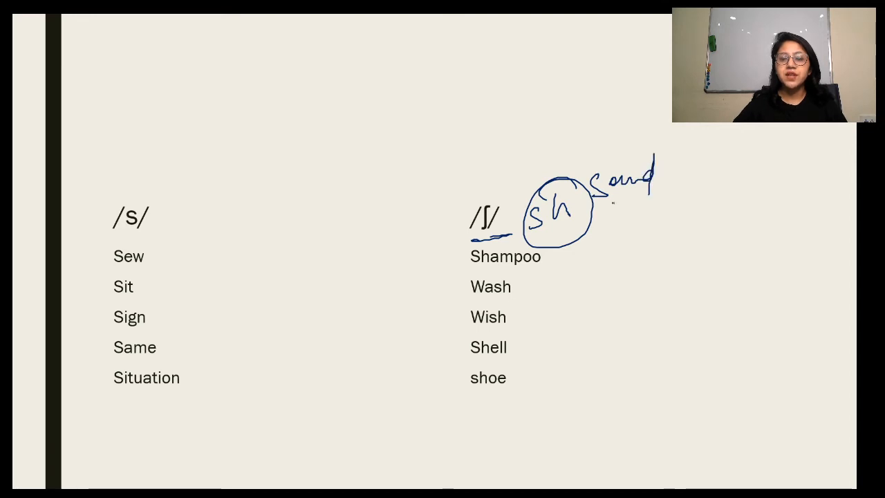
drag(473, 307, 513, 302)
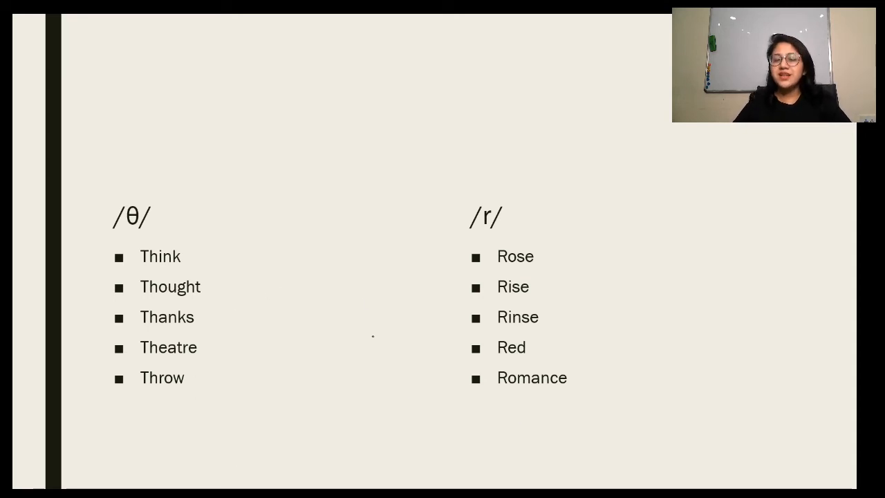
mouse_move(376, 338)
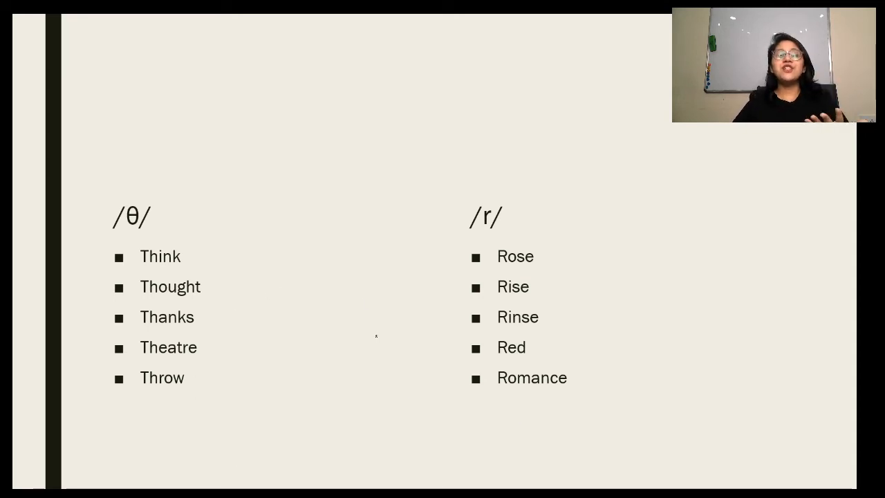
drag(124, 237, 207, 266)
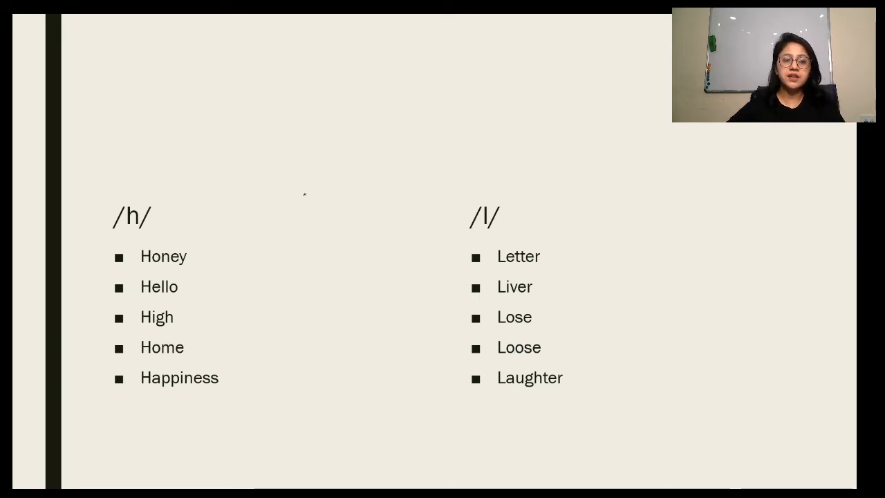
Mark Honey by hand, then move on to the LET'S REVISE slide
drag(166, 262, 210, 248)
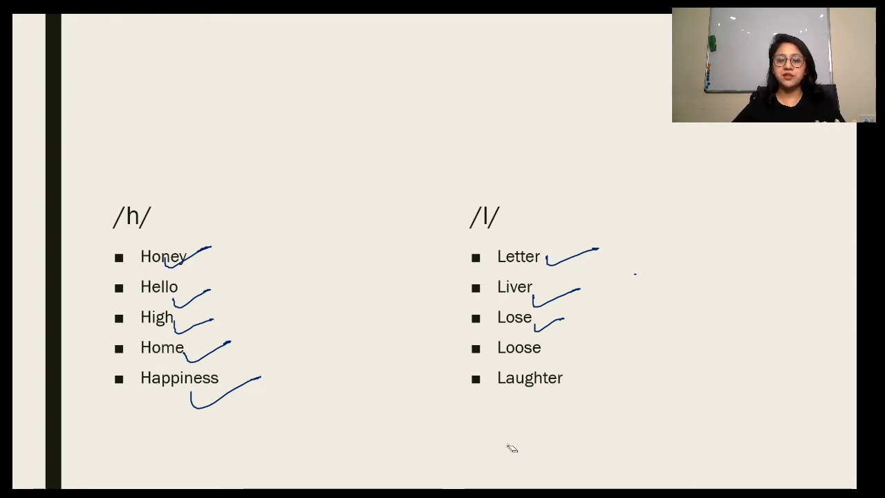
mouse_move(583, 410)
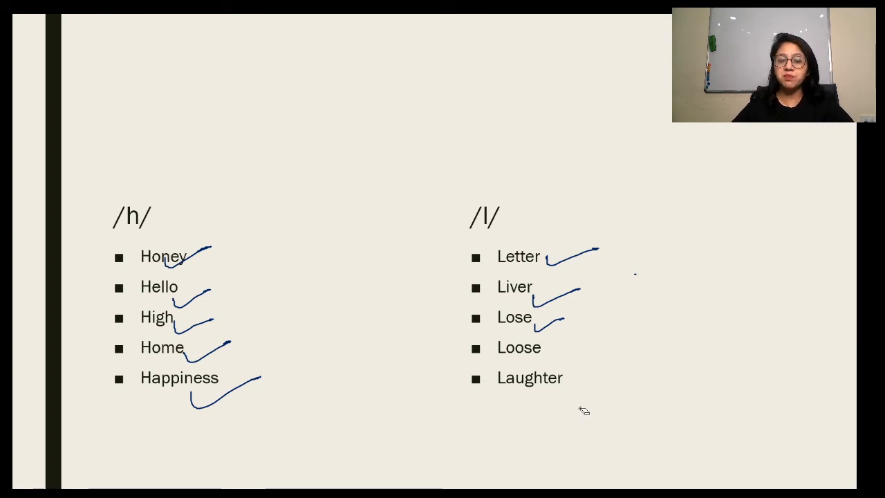
mouse_move(421, 392)
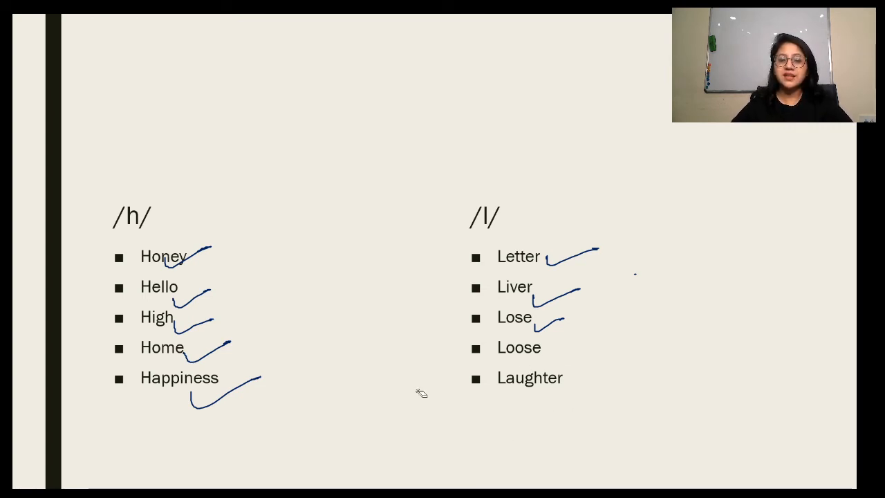
click(64, 478)
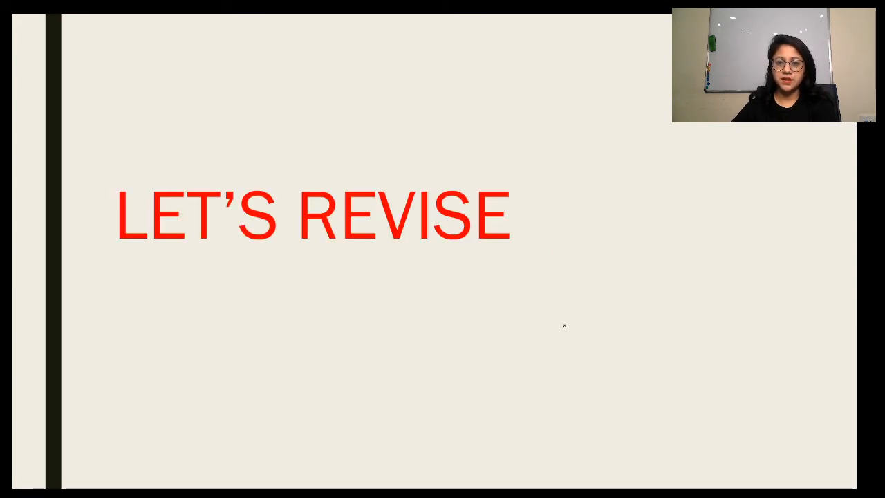
mouse_move(351, 394)
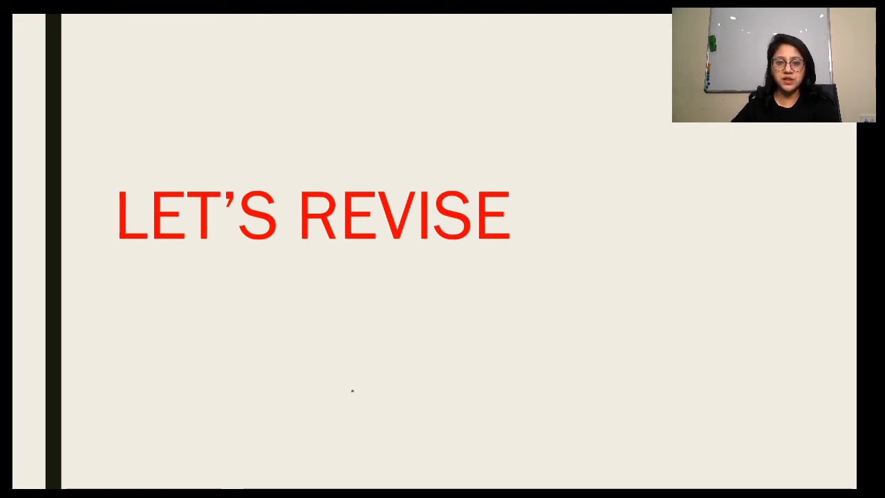
Advance from LET'S REVISE to the /f/ versus /g/ revision slide
key(right)
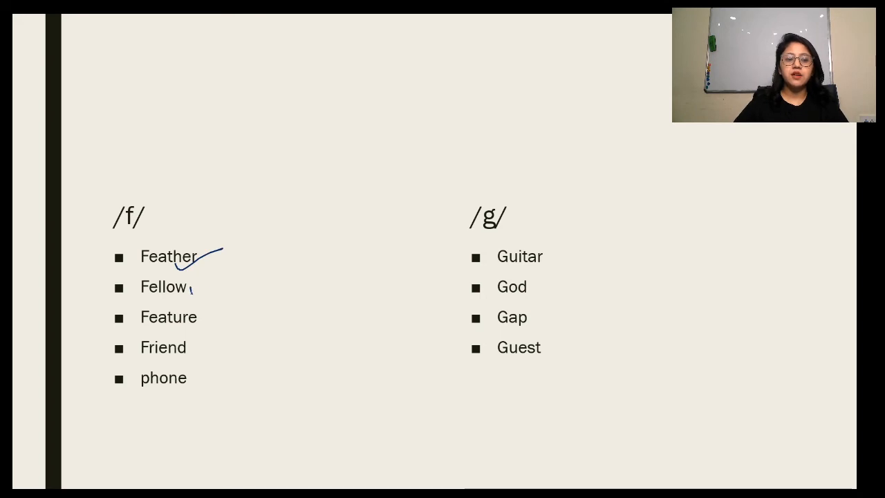
Hand-draw a mark under Fellow in the /f/ word list
drag(196, 290, 228, 307)
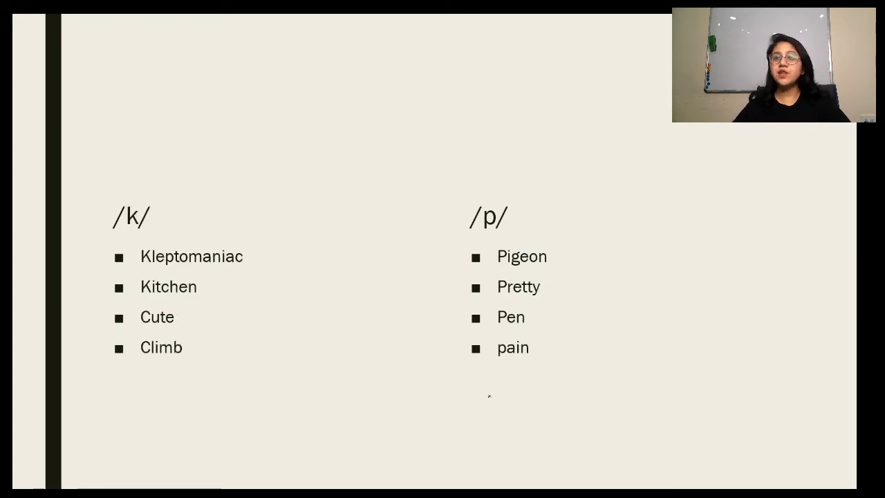
mouse_move(349, 419)
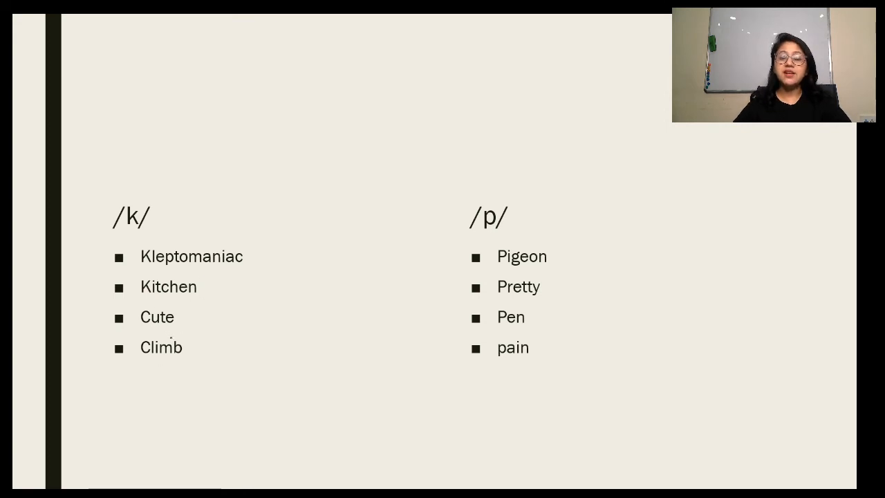
Handwrite extra /k/ words—cast, cosy, claw, cannot—beside the Cute and Climb entries
drag(163, 336, 195, 323)
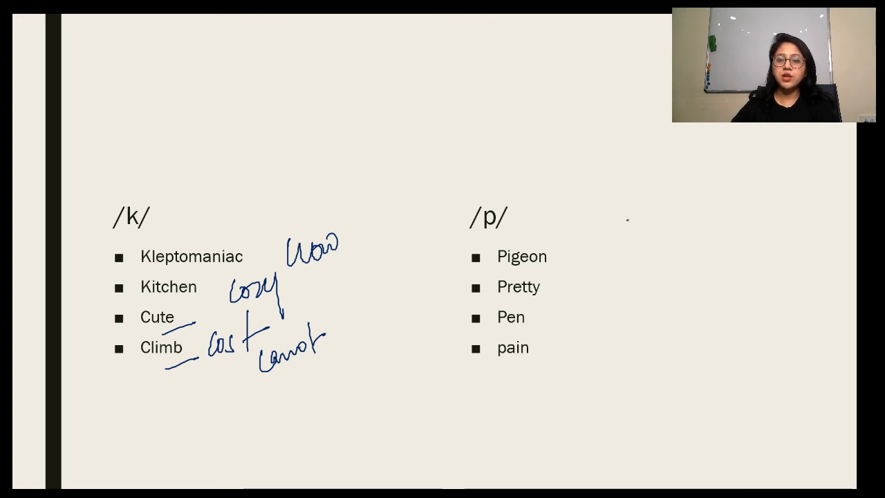
drag(556, 263, 601, 249)
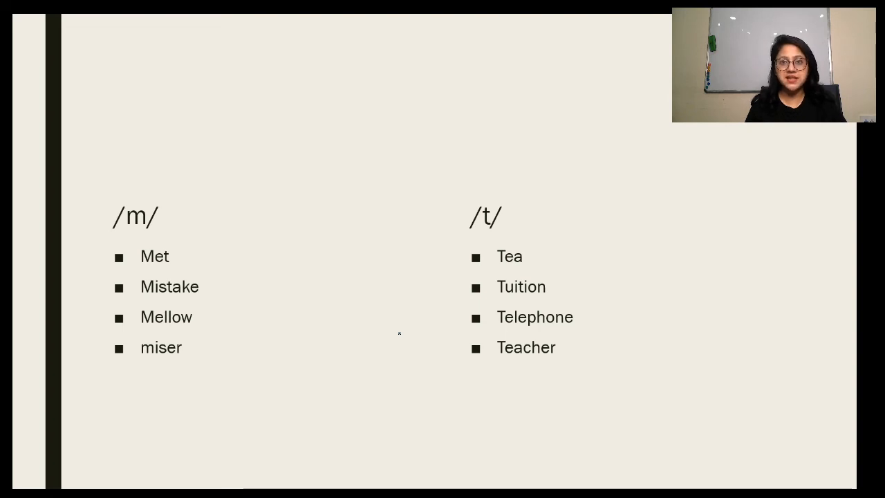
mouse_move(386, 265)
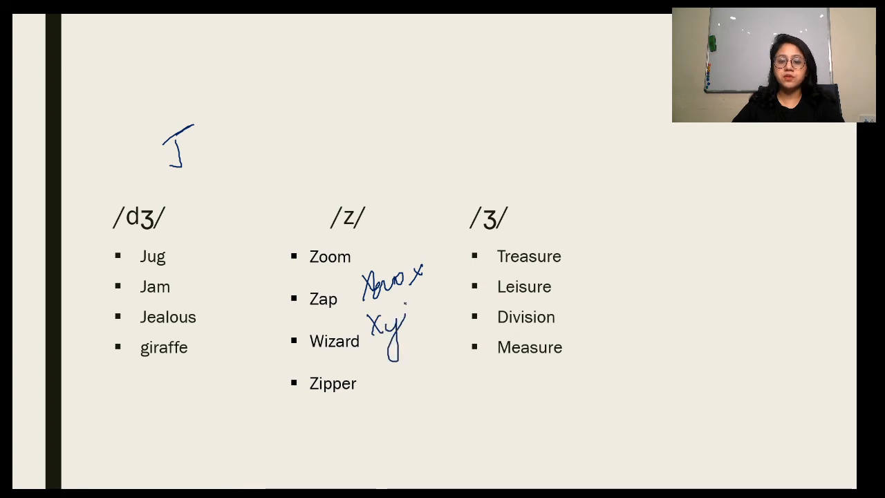
Handwrite Xylophone beside the /z/ list and ink a tick near the Treasure /ʒ/ example
drag(373, 325, 456, 339)
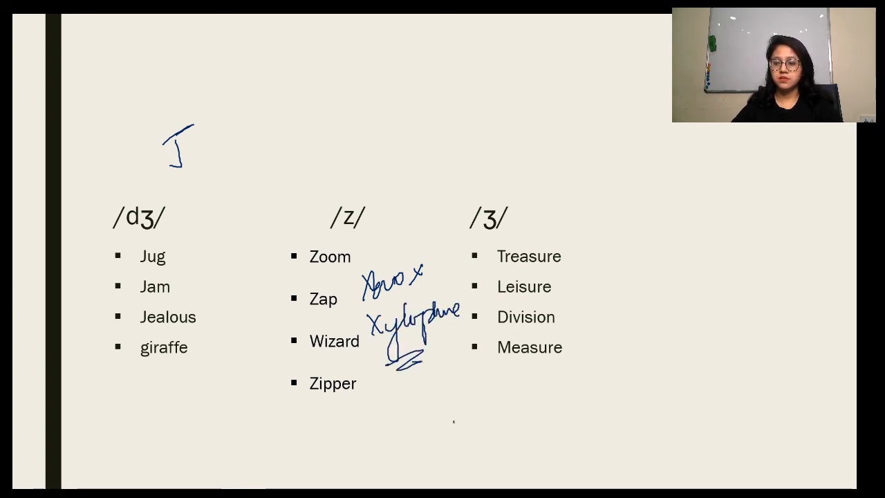
mouse_move(645, 298)
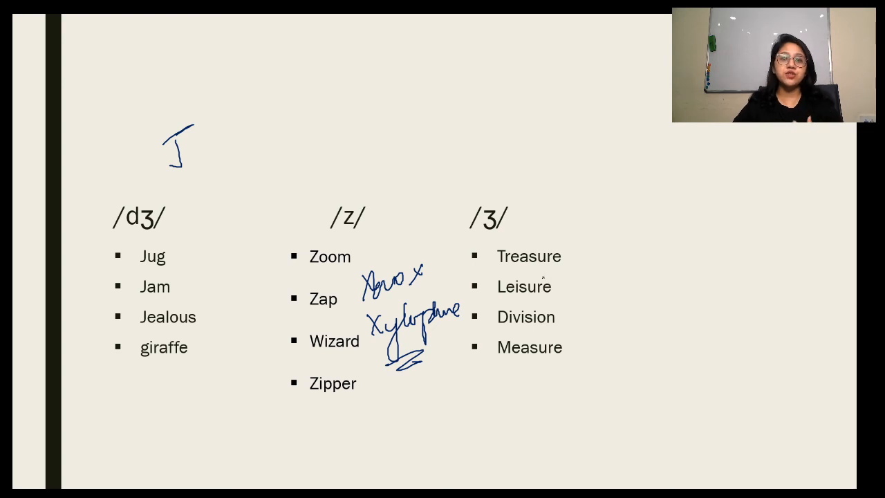
drag(560, 269, 598, 251)
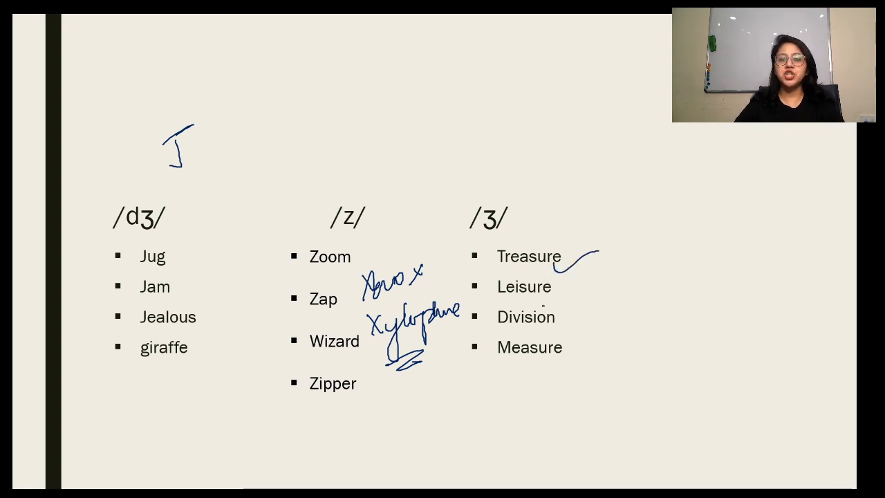
drag(547, 297, 588, 283)
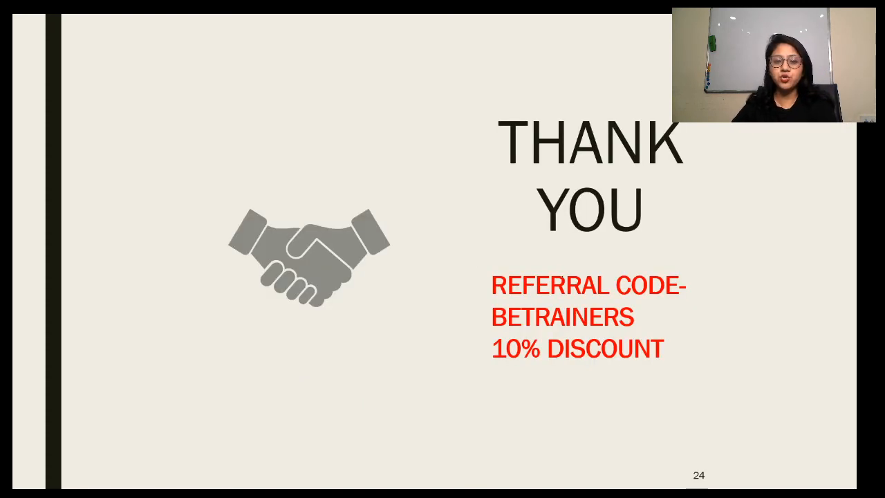
Underline the BETRAINERS 10% DISCOUNT line on the Thank You slide
drag(528, 380, 699, 353)
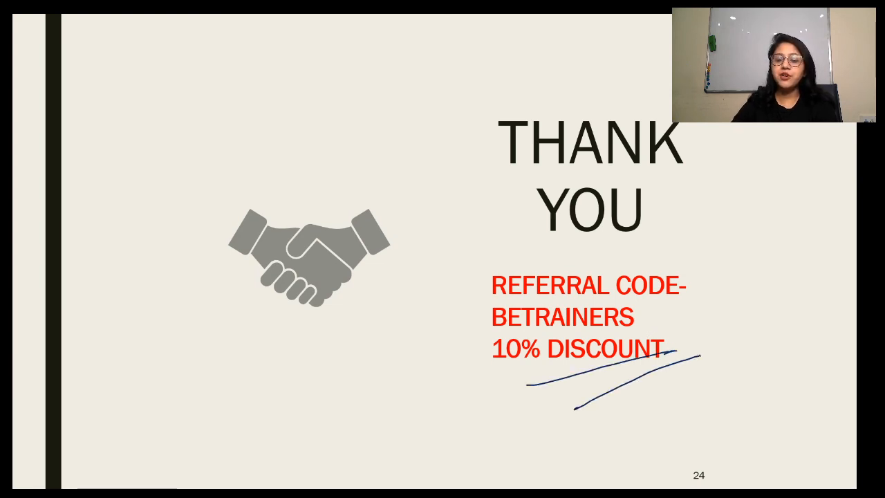